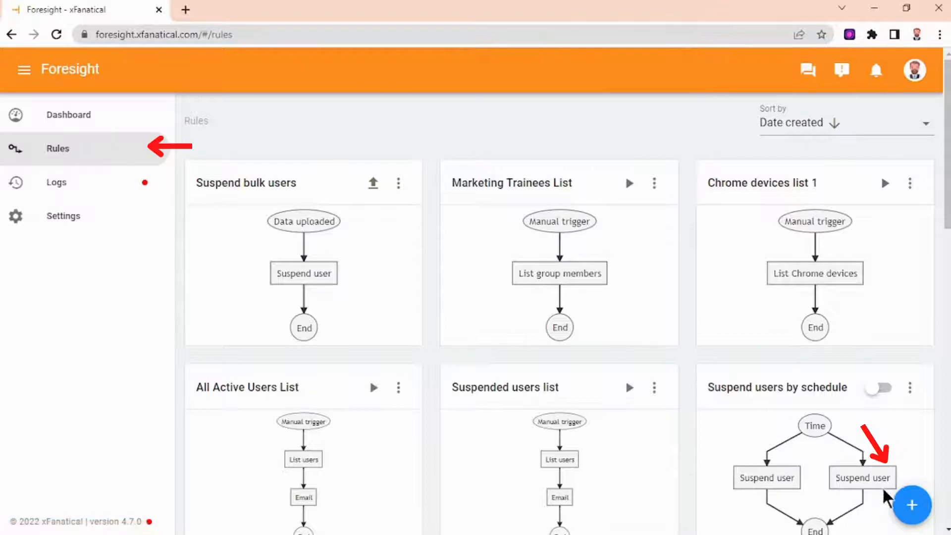
# Begin a new Foresight rule with a manual trigger, bringing up the action list.
pyautogui.click(912, 505)
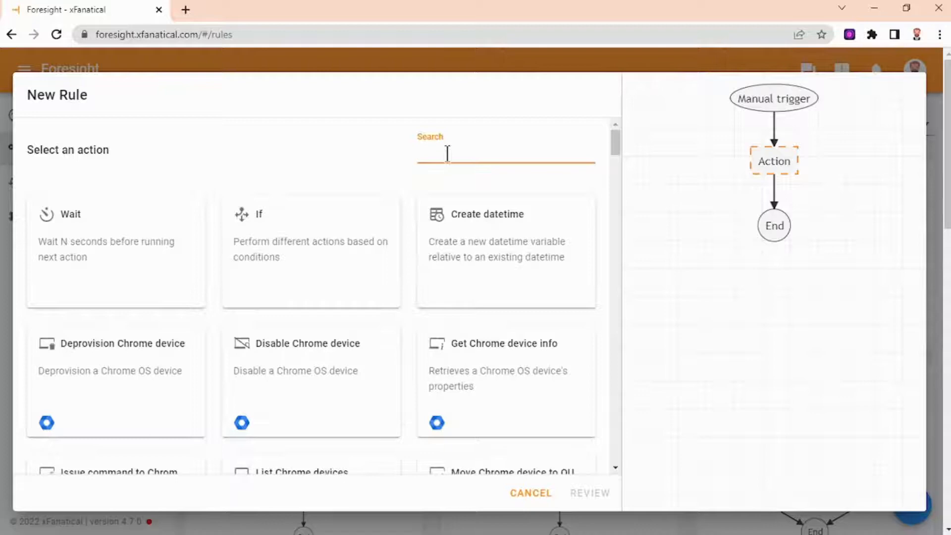
# Add the List groups action with default columns and create the rule named 'Groups list'.
pyautogui.write('list')
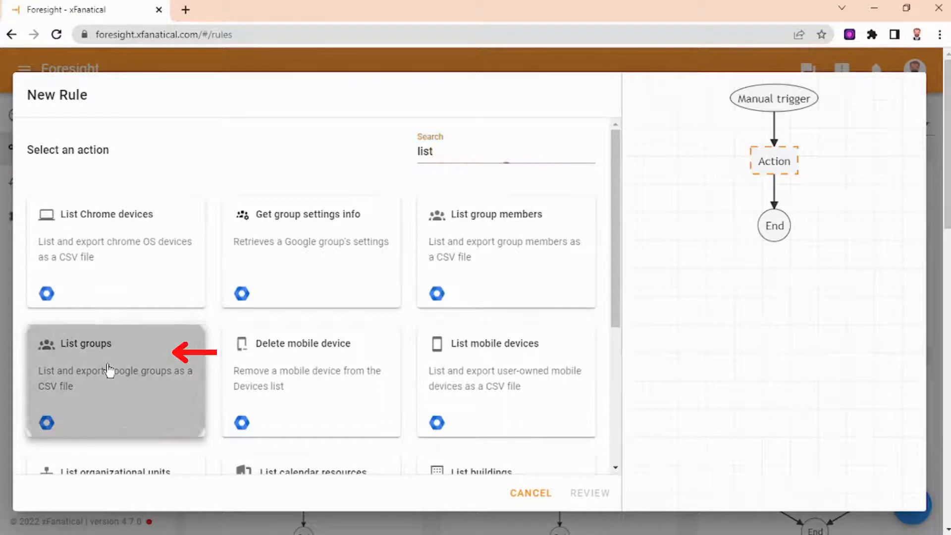
pyautogui.click(109, 370)
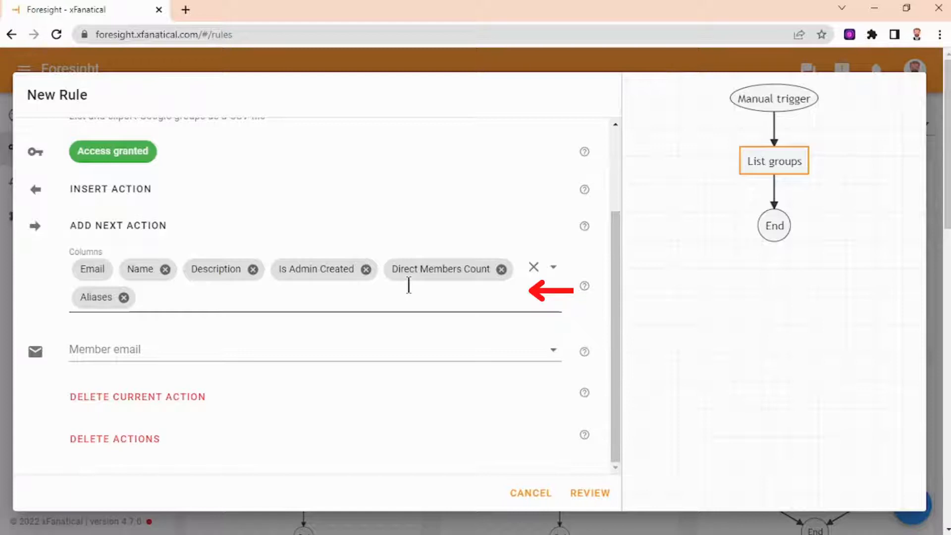
pyautogui.moveTo(585, 356)
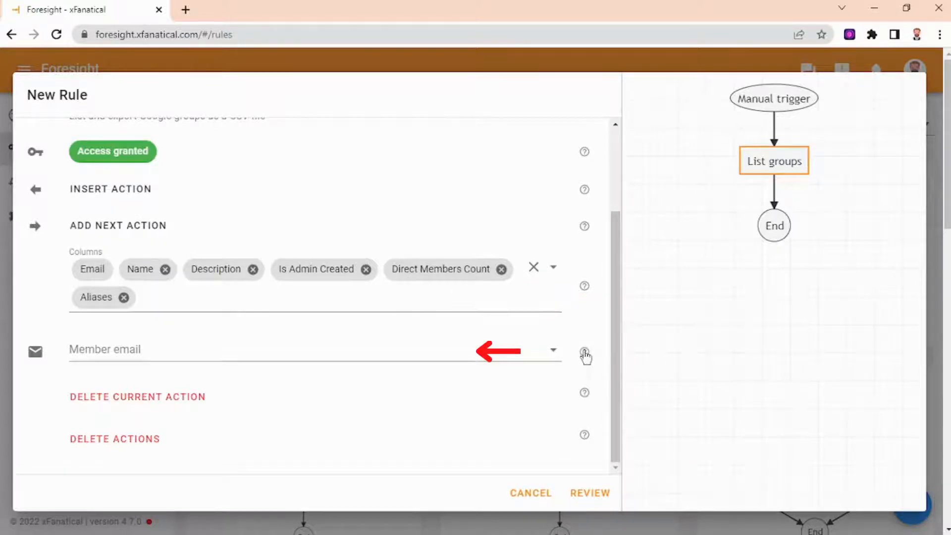
pyautogui.moveTo(585, 352)
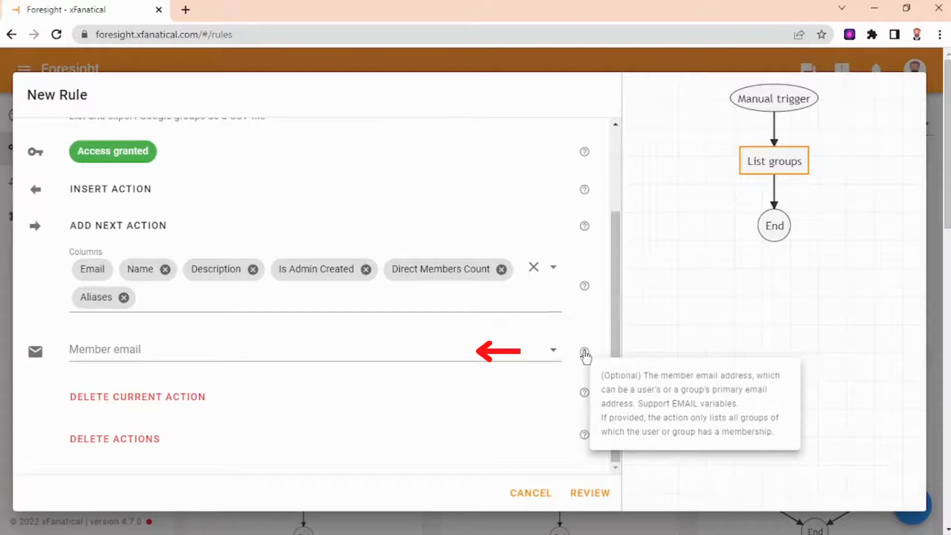
pyautogui.moveTo(586, 496)
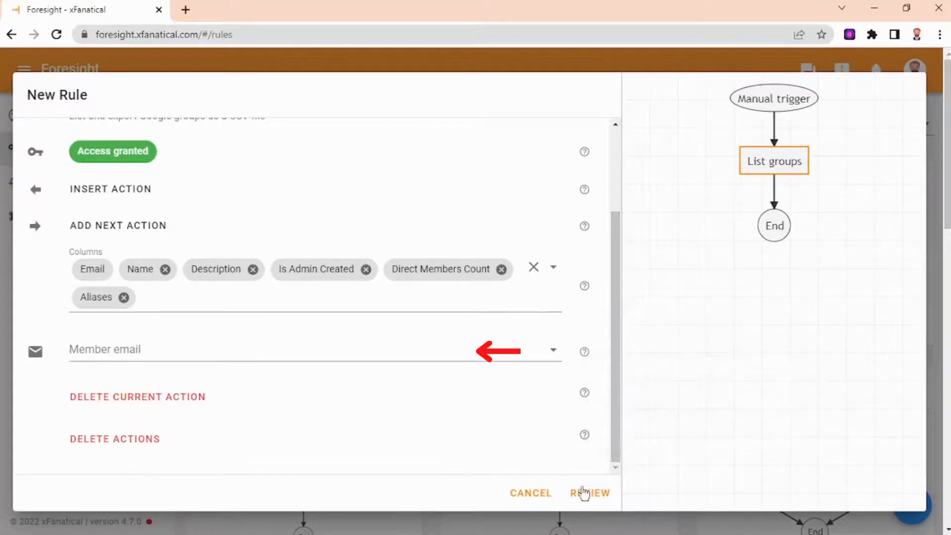
pyautogui.click(589, 493)
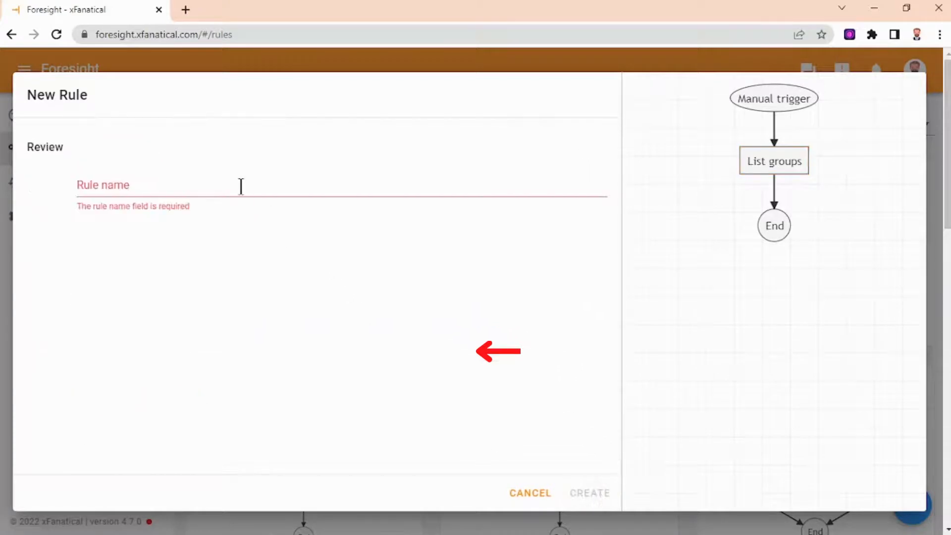
pyautogui.write('Groups list')
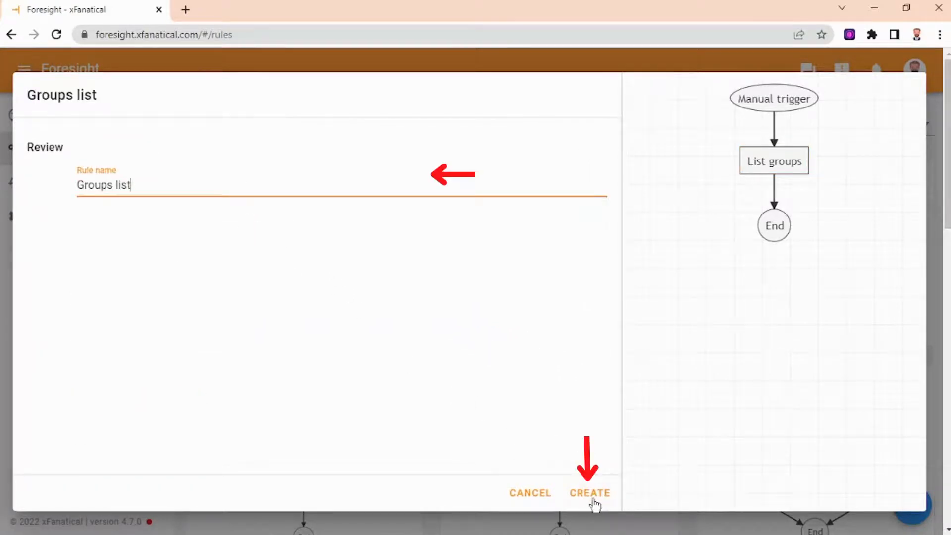
pyautogui.click(589, 493)
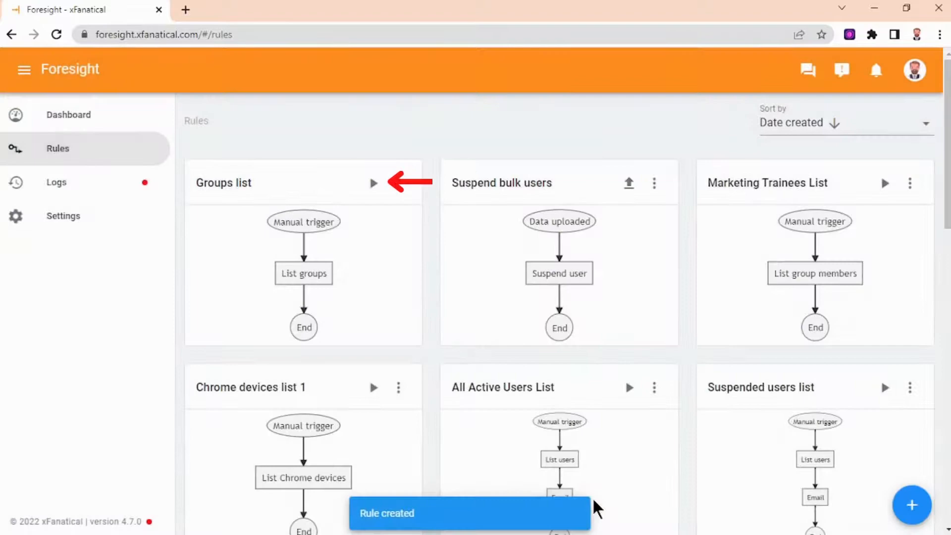
pyautogui.moveTo(437, 214)
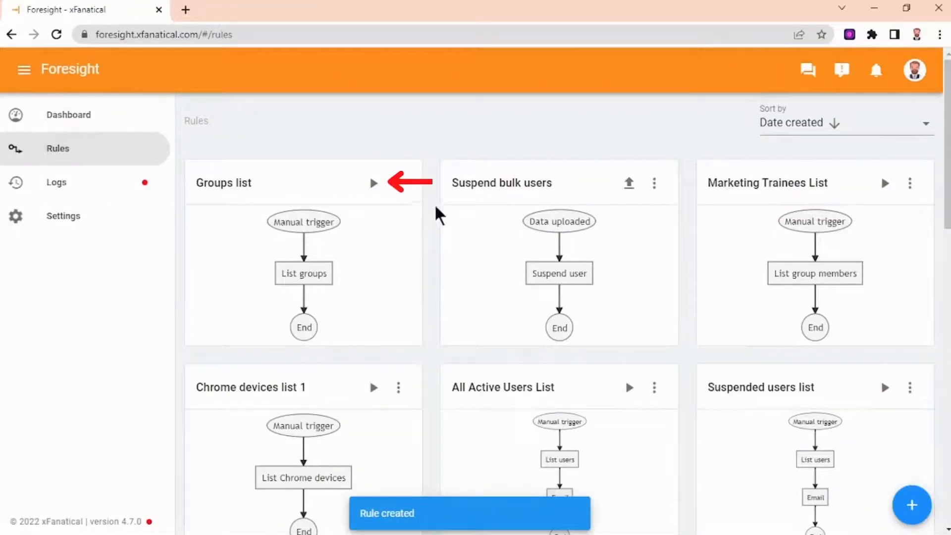
pyautogui.moveTo(374, 185)
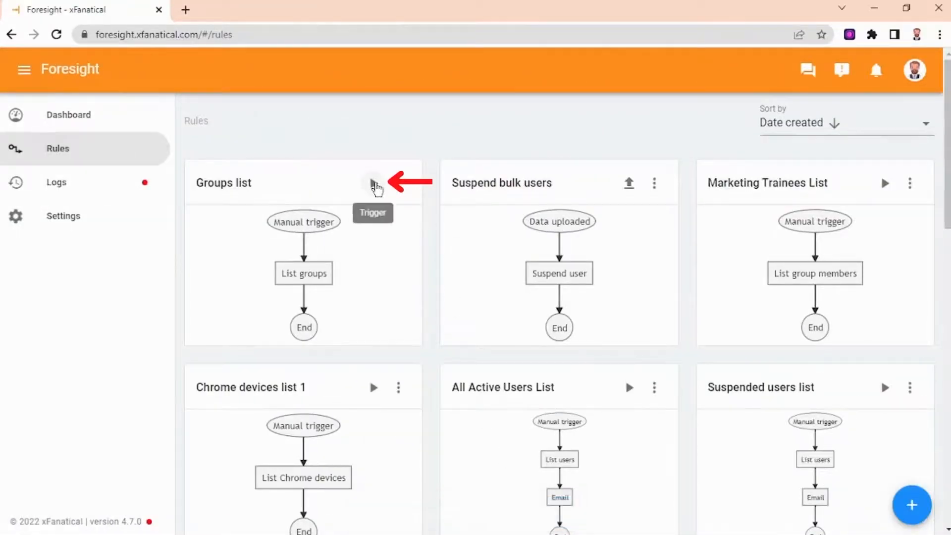
# Trigger the Groups list rule from its card and let the run finish.
pyautogui.click(374, 186)
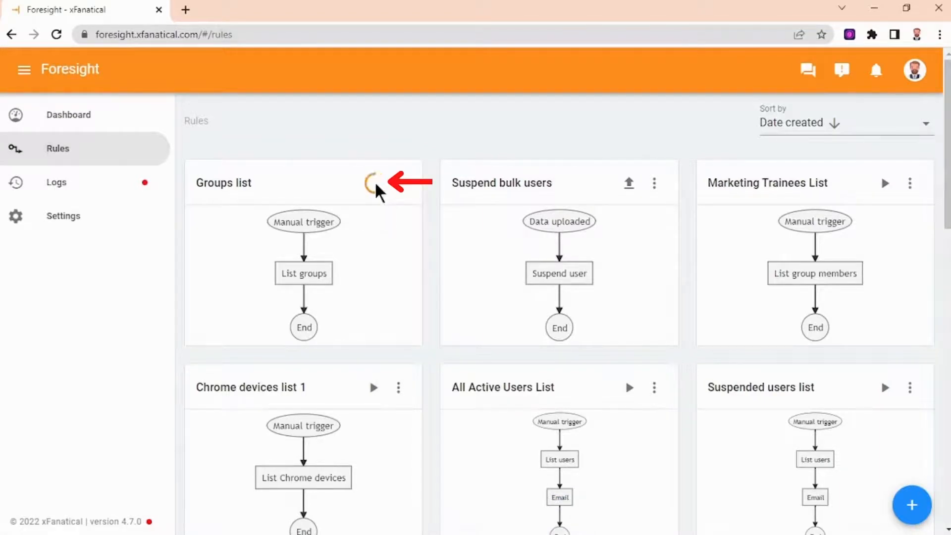
pyautogui.click(372, 186)
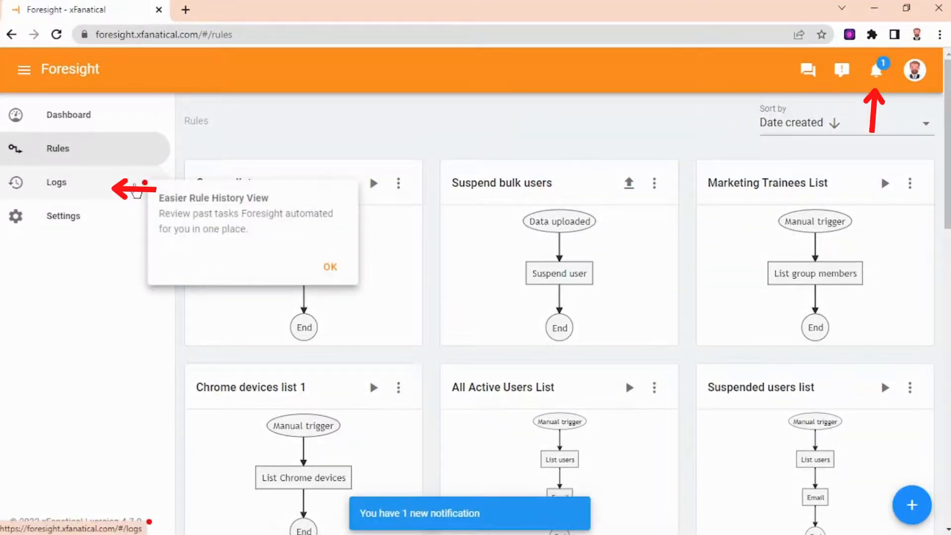
# Download the 25-group CSV from the newest Groups list log entry and view it in Sheets.
pyautogui.click(56, 182)
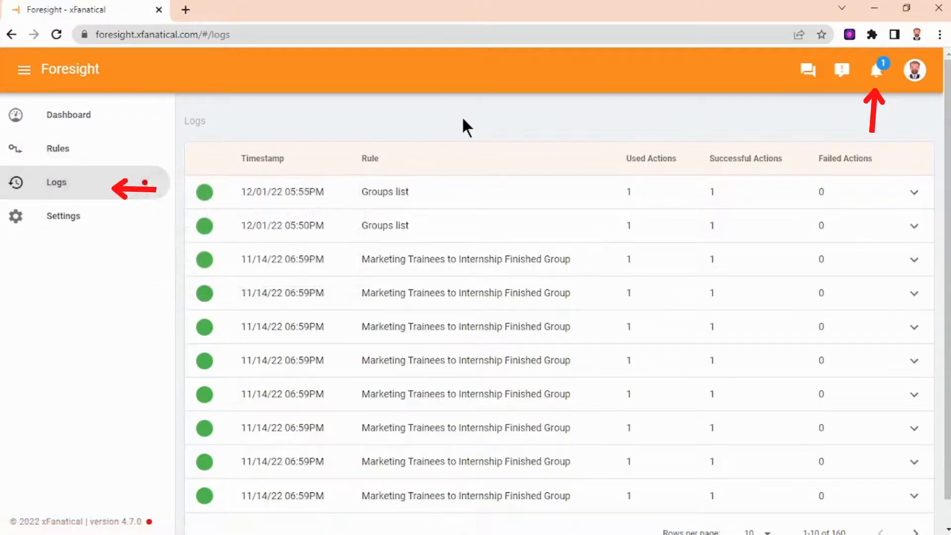
pyautogui.click(914, 192)
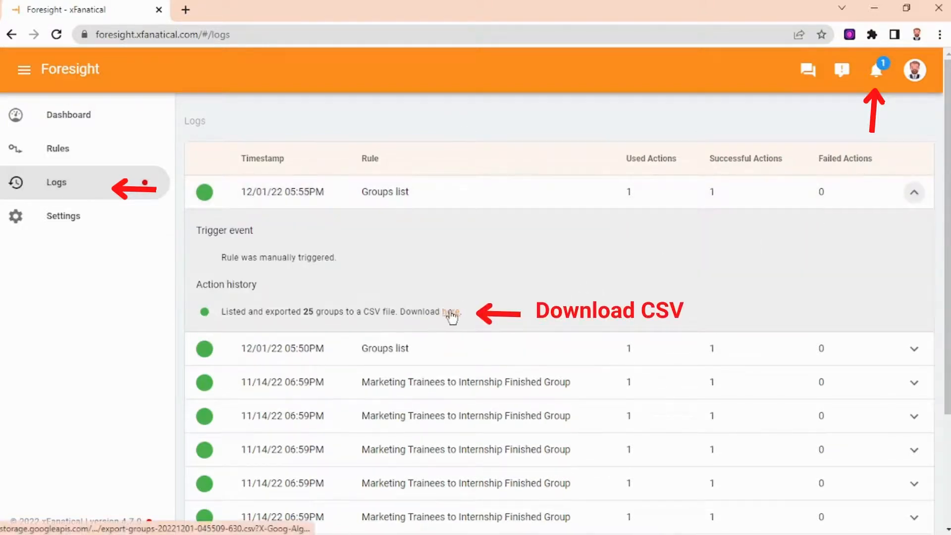
pyautogui.click(451, 312)
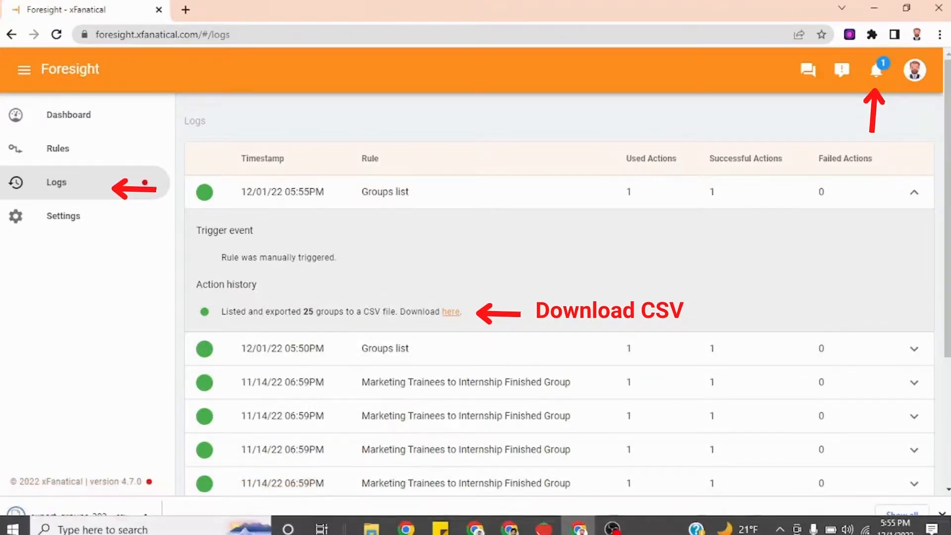
pyautogui.click(451, 312)
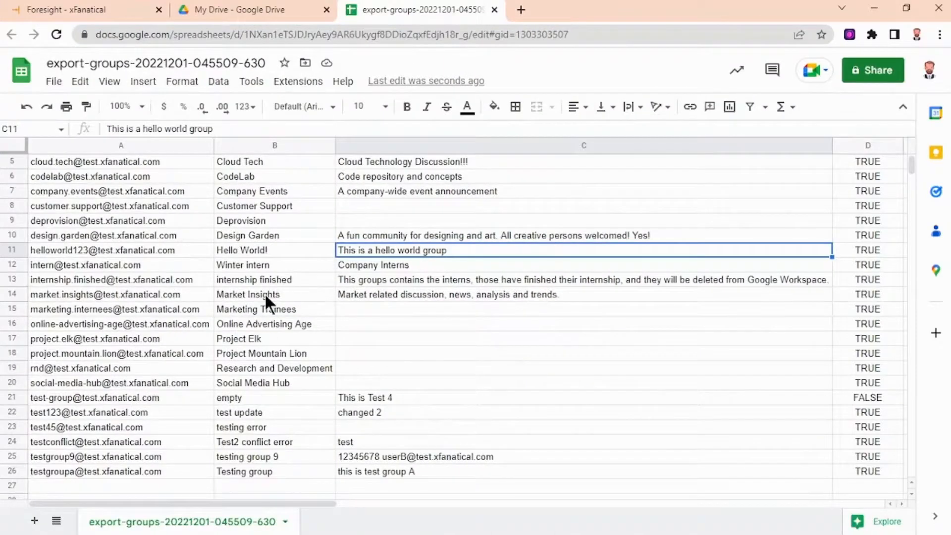
pyautogui.scroll(-3)
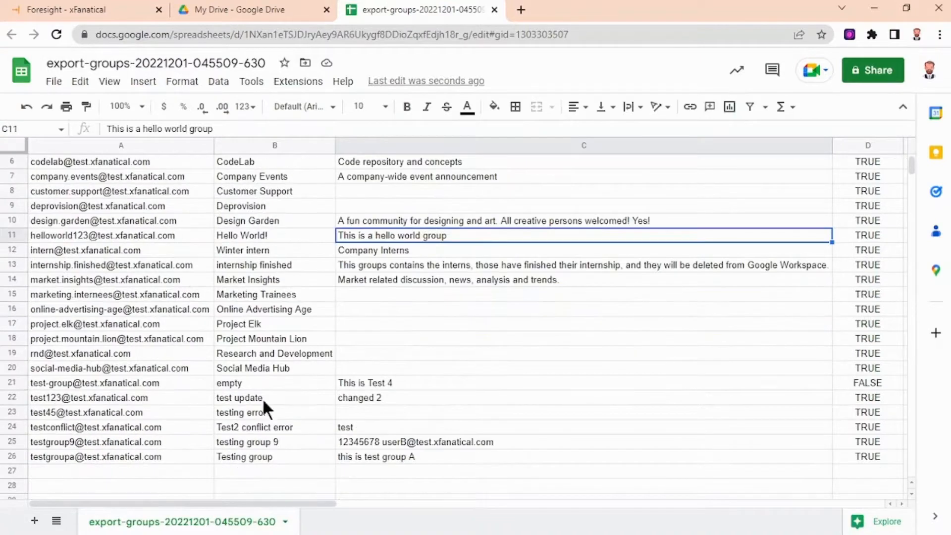